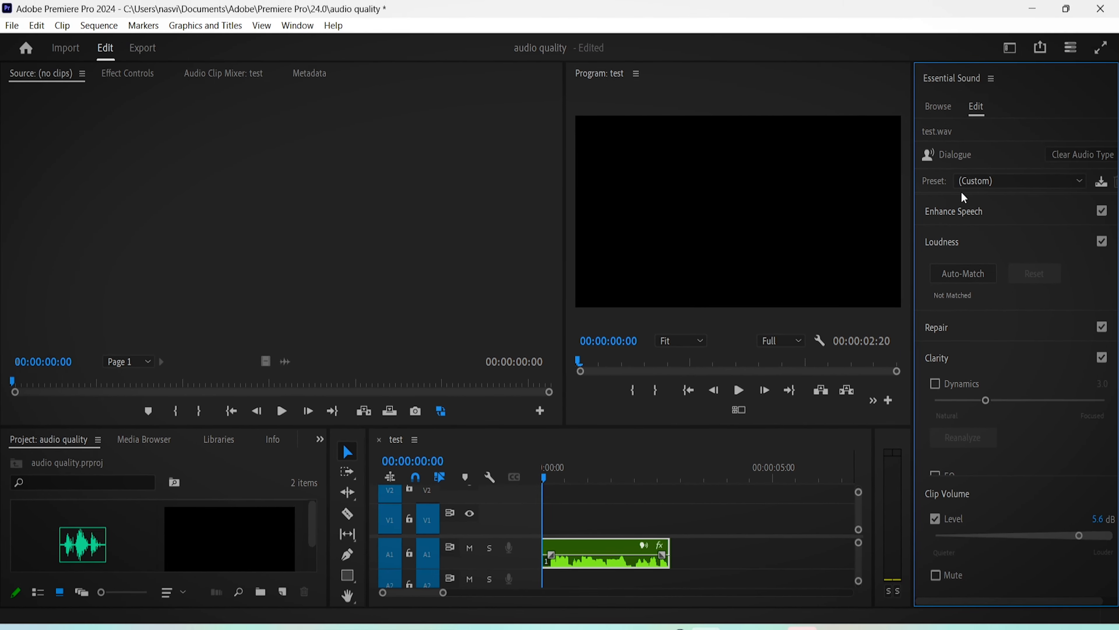
# Expand the Enhance Speech section in the Essential Sound panel for test.wav.
pyautogui.click(1017, 181)
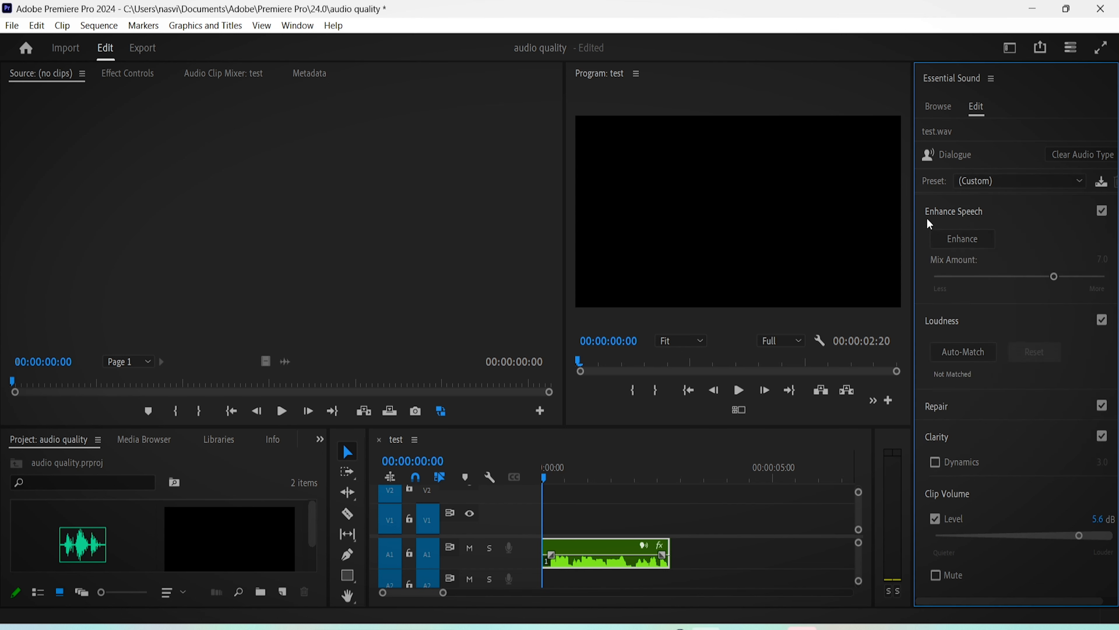
pyautogui.moveTo(964, 238)
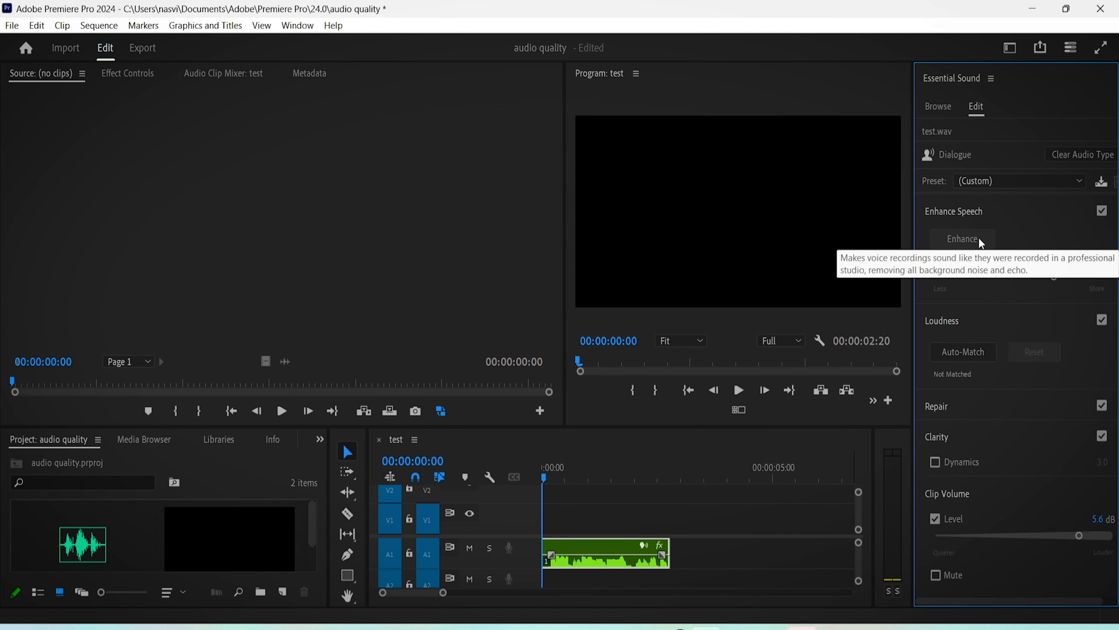
# Run Enhance Speech on the clip and toggle it on and off during playback to compare.
pyautogui.click(963, 239)
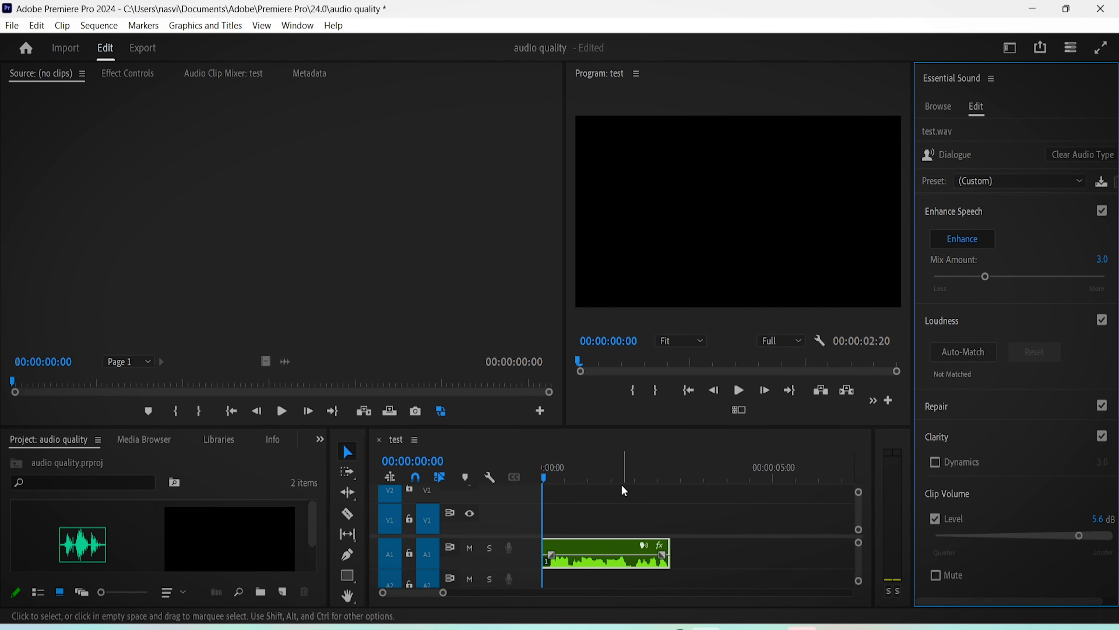
pyautogui.moveTo(876, 393)
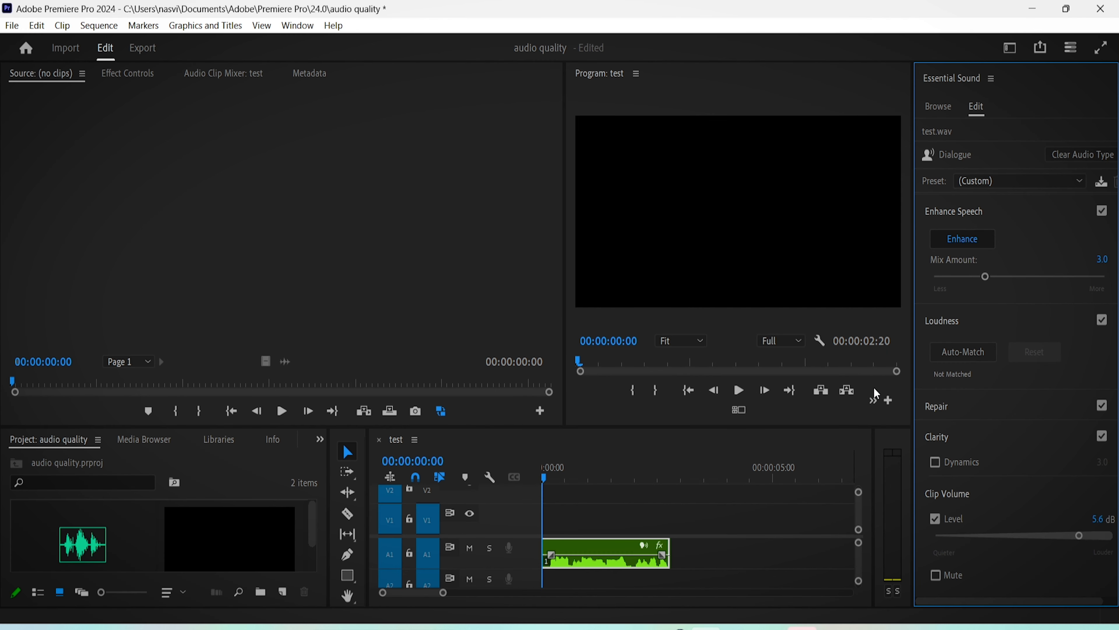
pyautogui.click(738, 390)
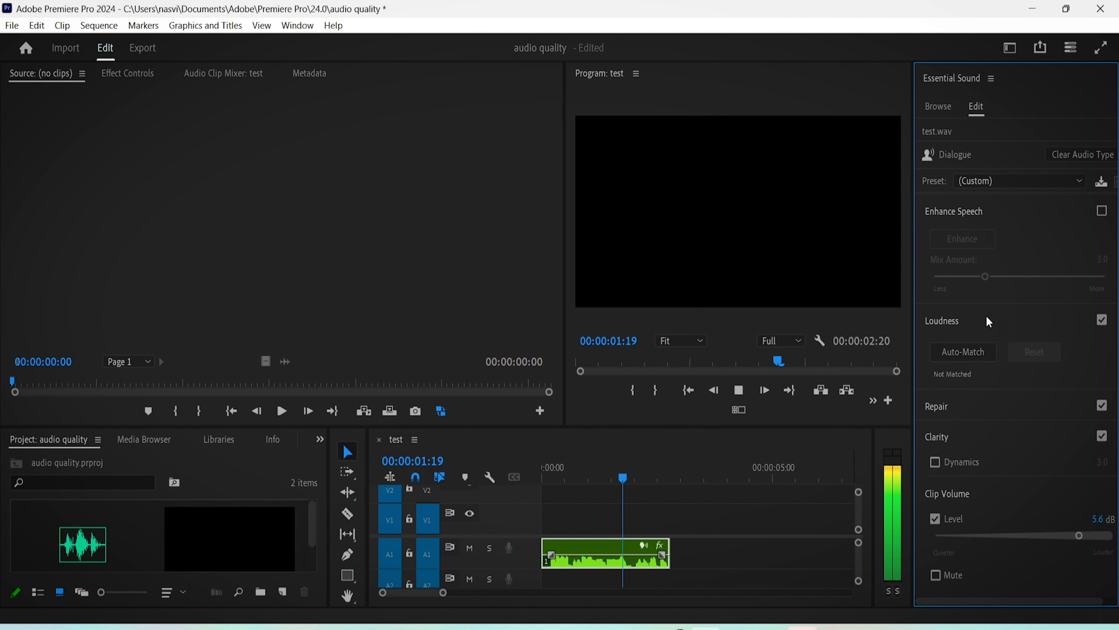
pyautogui.click(1102, 210)
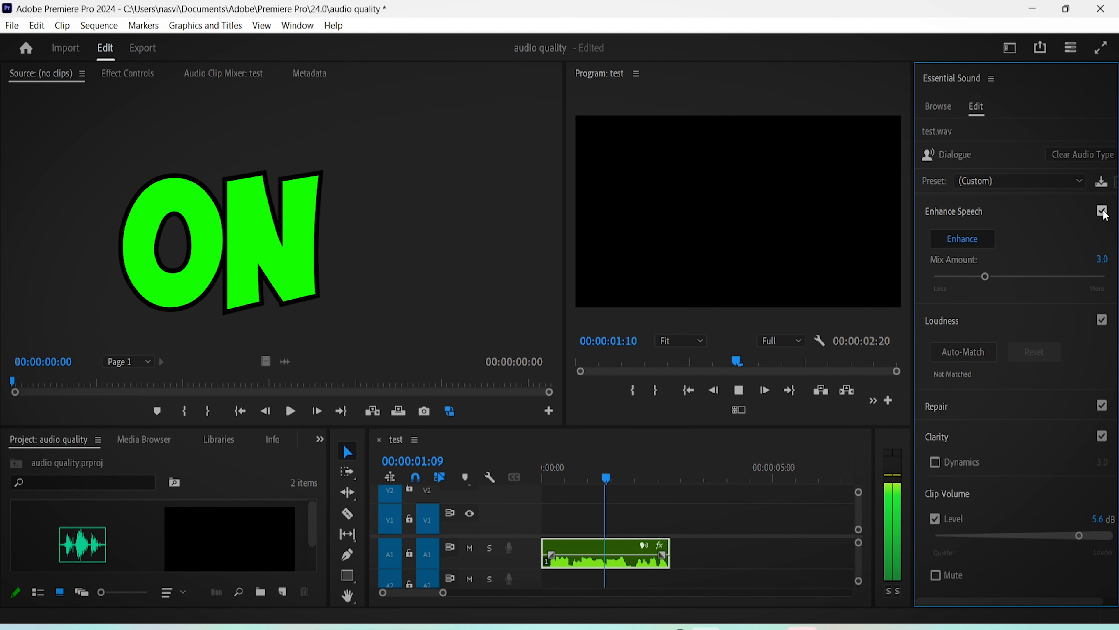
pyautogui.click(1101, 211)
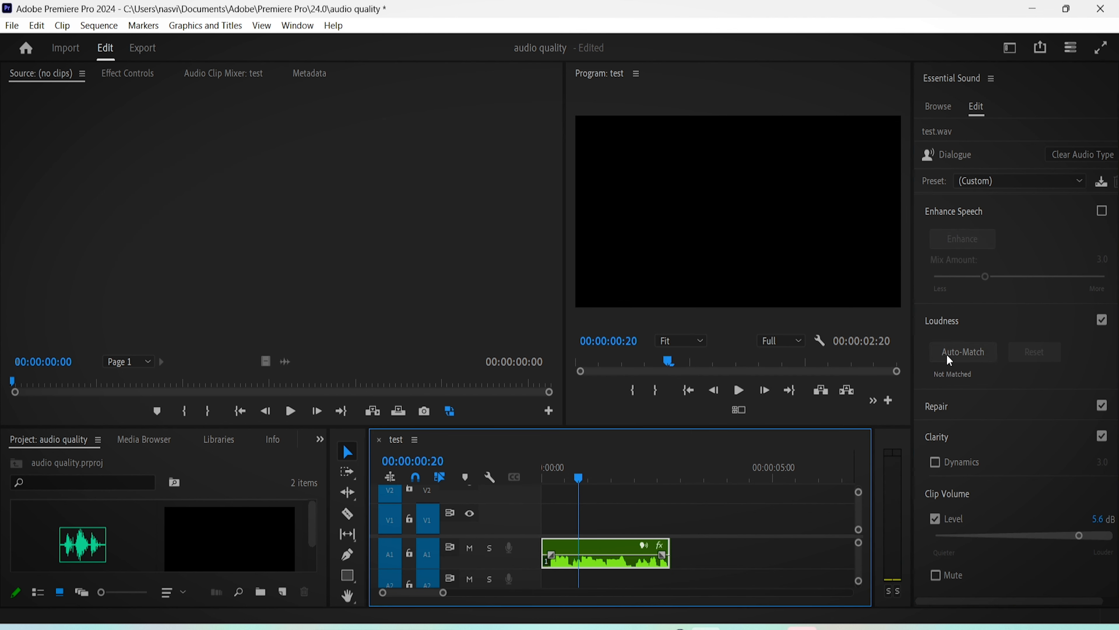
# Auto-Match the clip's loudness to the -23.00 LUFS target.
pyautogui.click(962, 351)
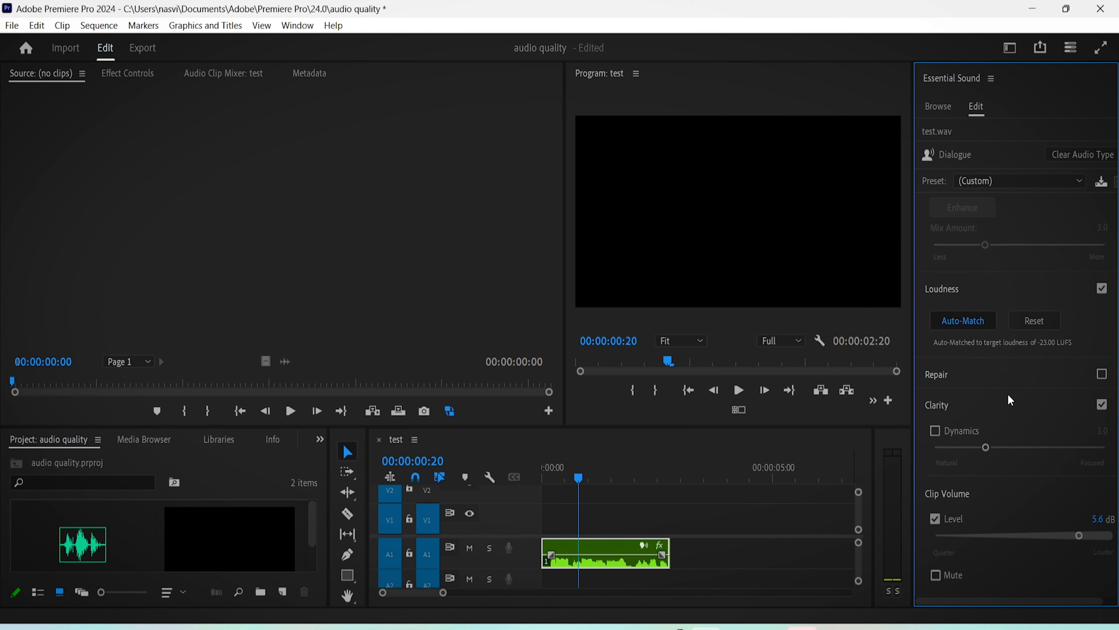
# Show the EQ preset list under Clarity with EQ enabled.
pyautogui.click(935, 399)
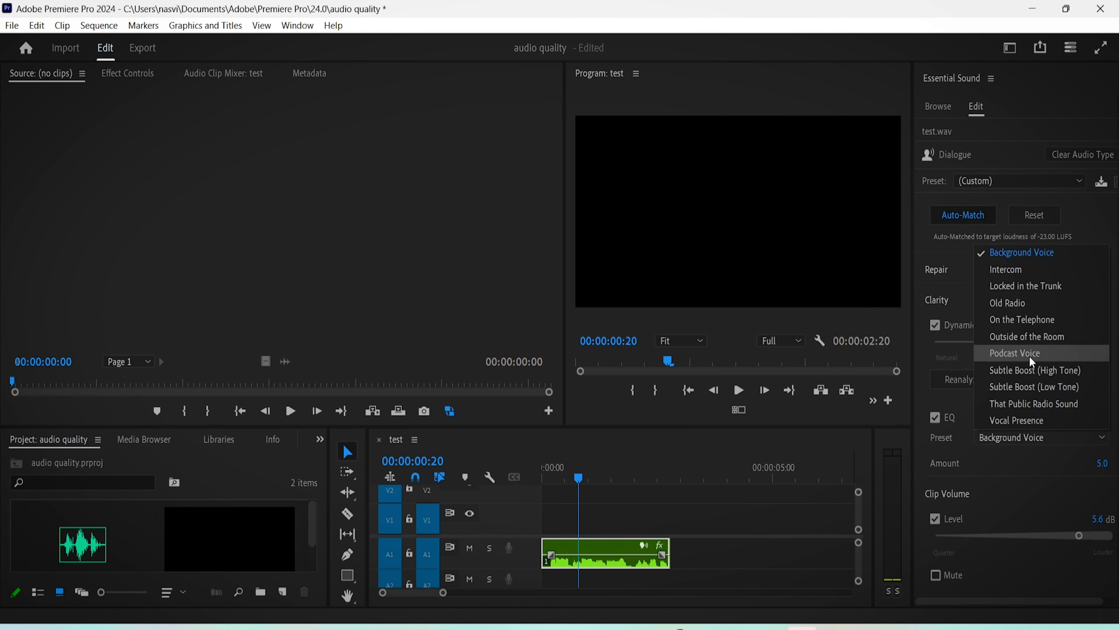
# Apply the Podcast Voice EQ preset and enable the Vocal Enhancer on Low Tone.
pyautogui.click(1014, 353)
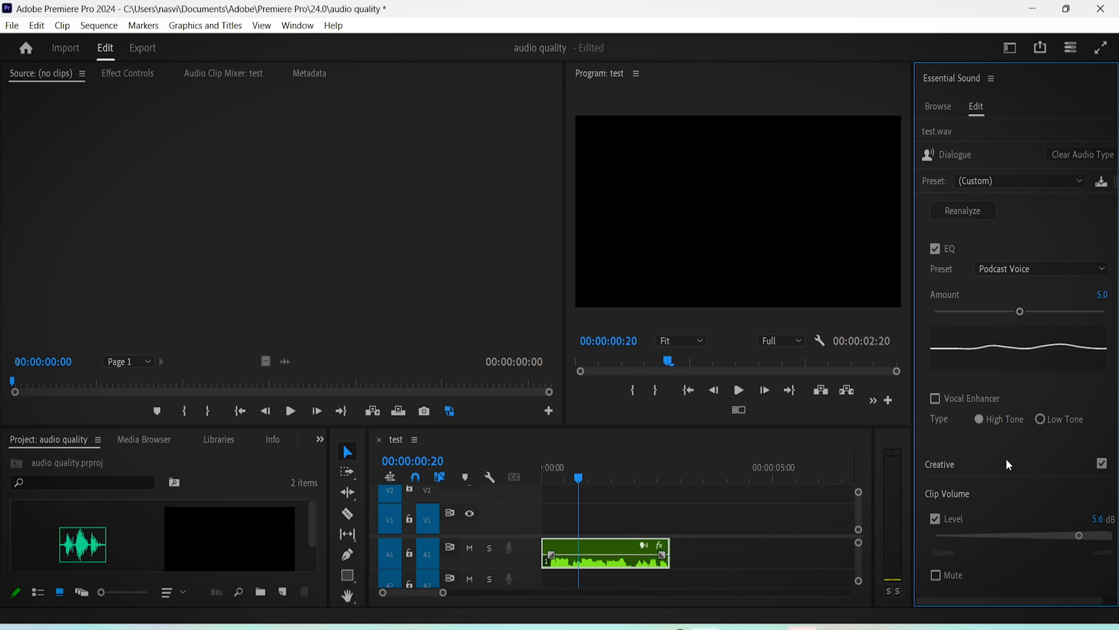
pyautogui.click(935, 398)
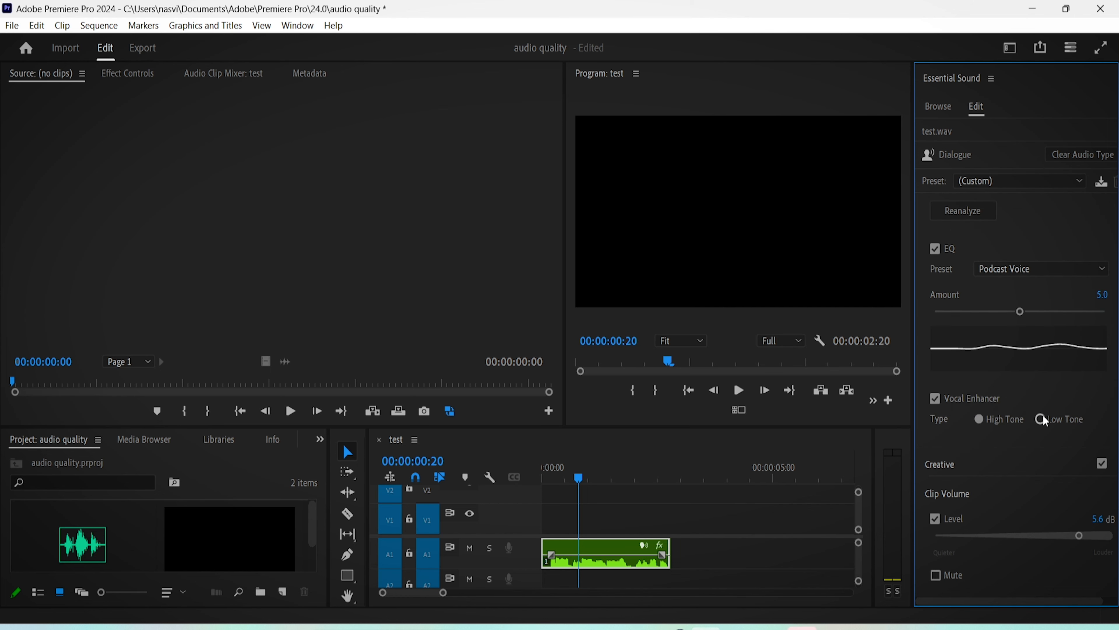
pyautogui.scroll(-3)
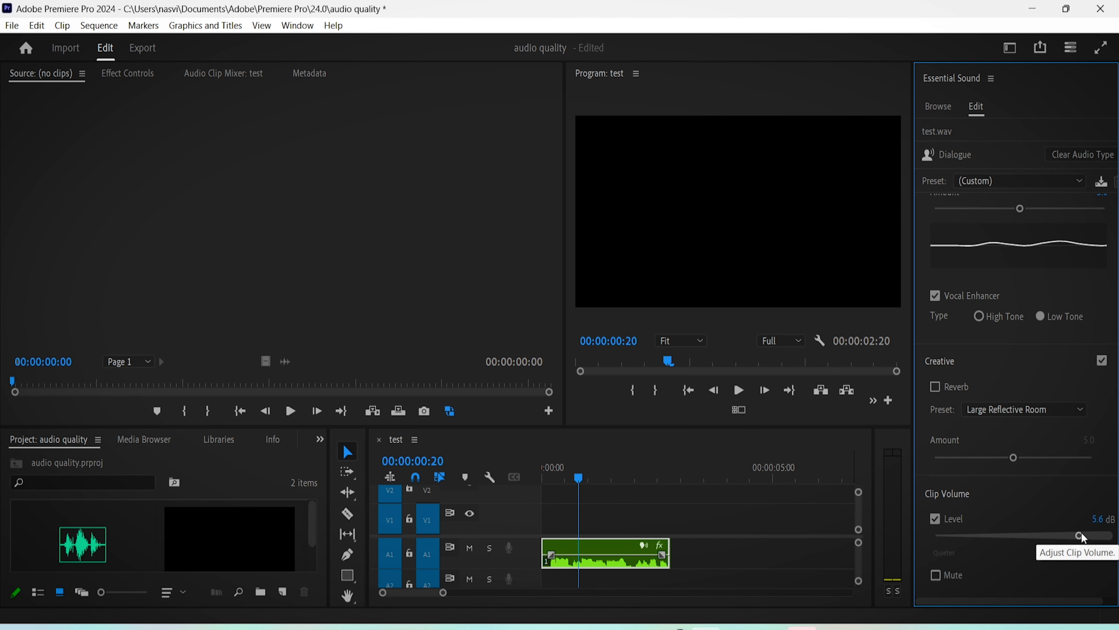